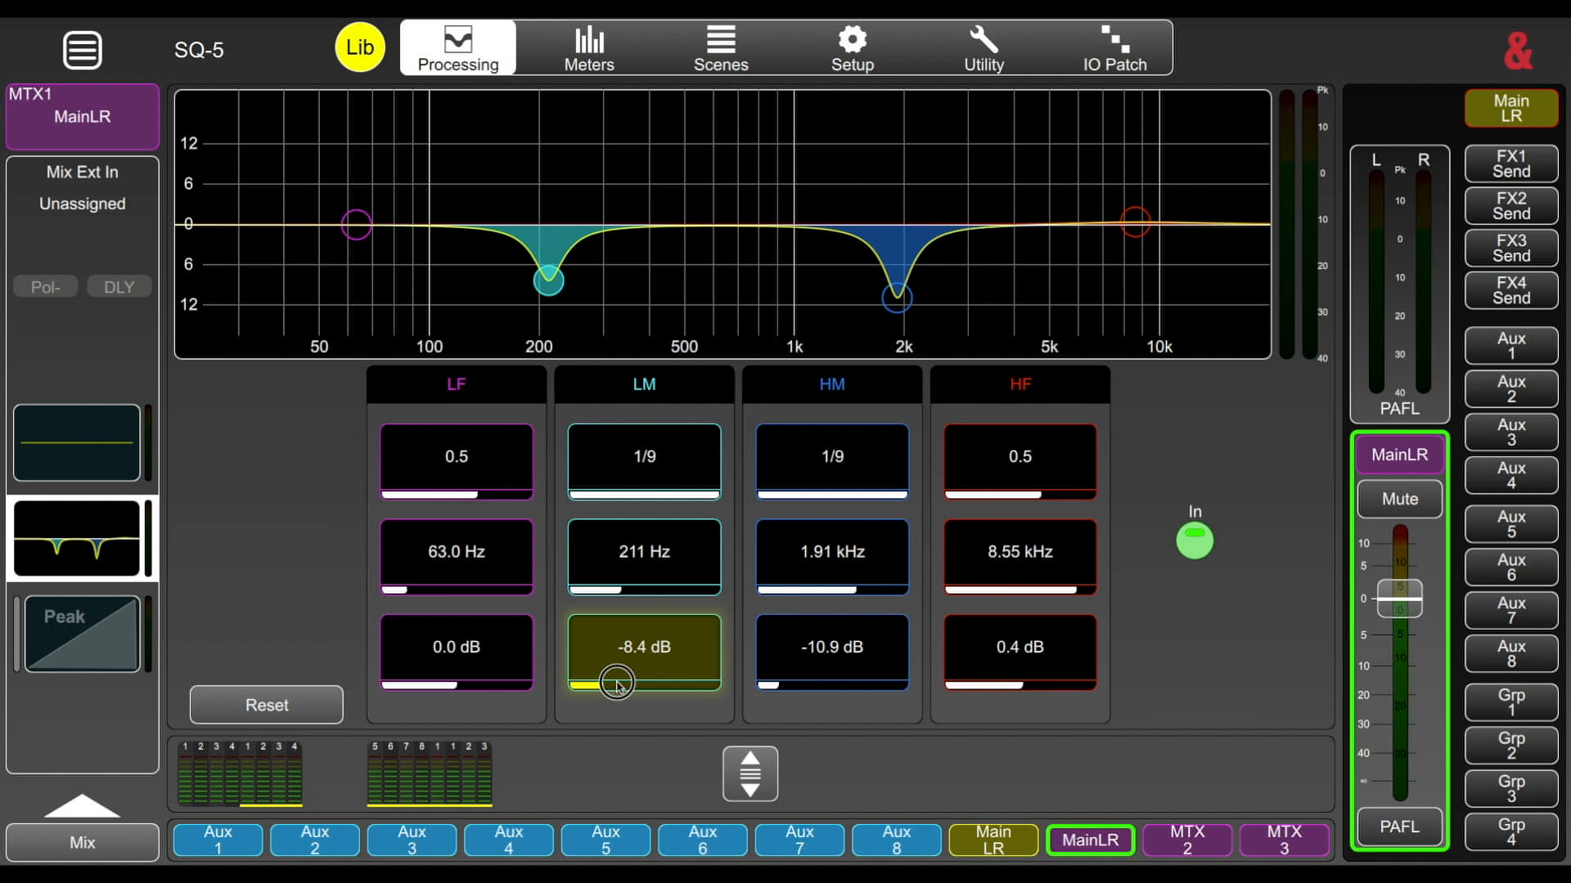
Step: Boost near 211 Hz, deepen the low cut to -13.8 dB, soften 2 kHz, and lift the high band near 5 kHz
{"action": "left_click_drag", "start_coordinate": [617, 687], "coordinate": [617, 652]}
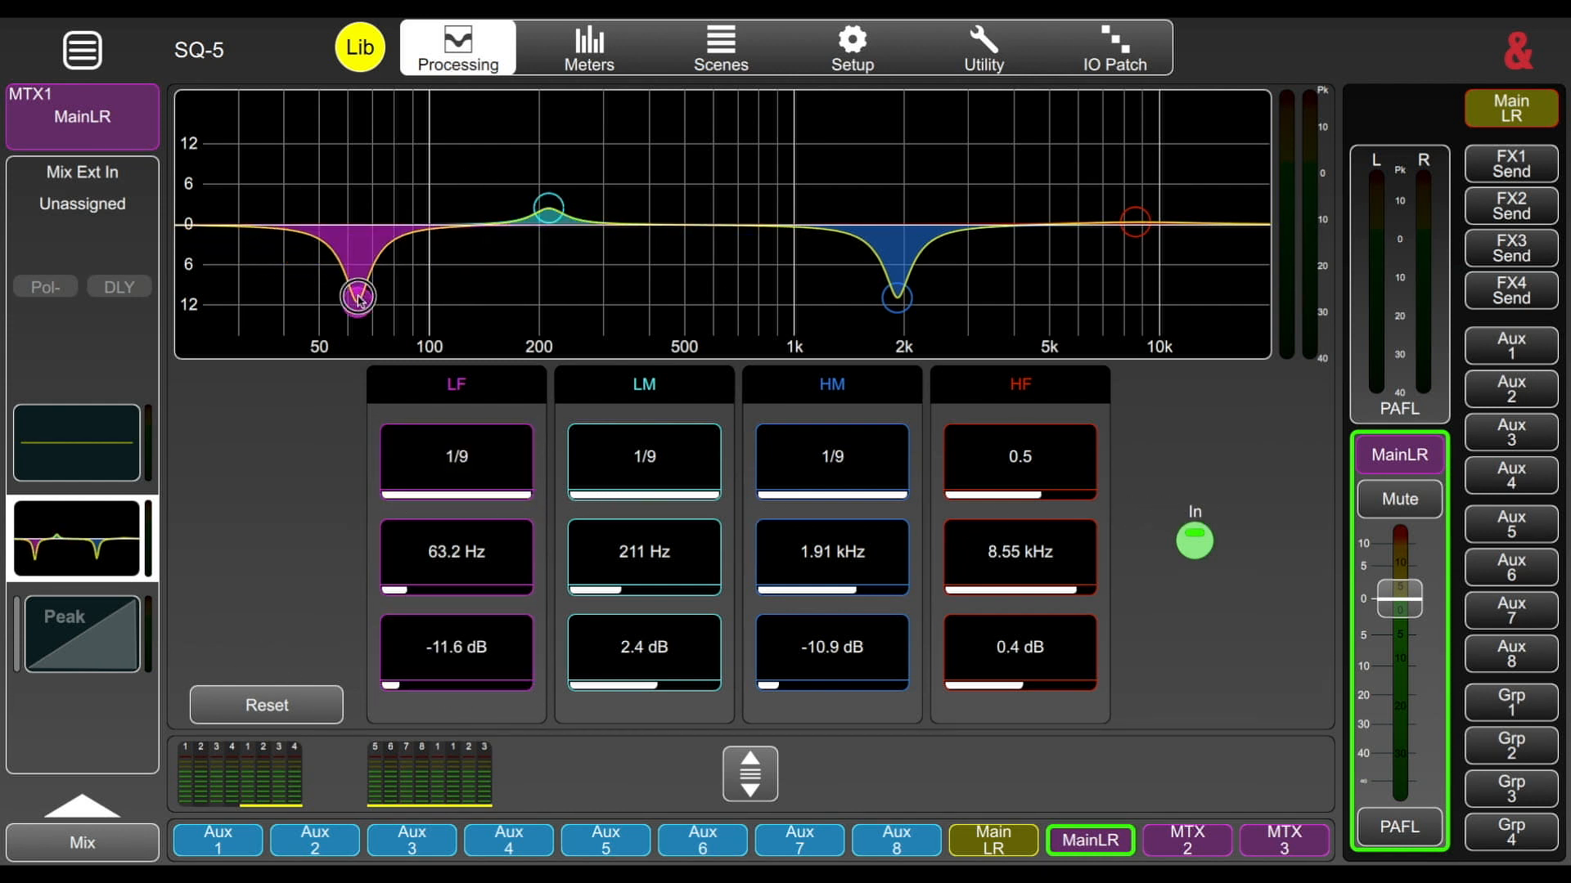
{"action": "left_click_drag", "start_coordinate": [357, 294], "coordinate": [352, 313]}
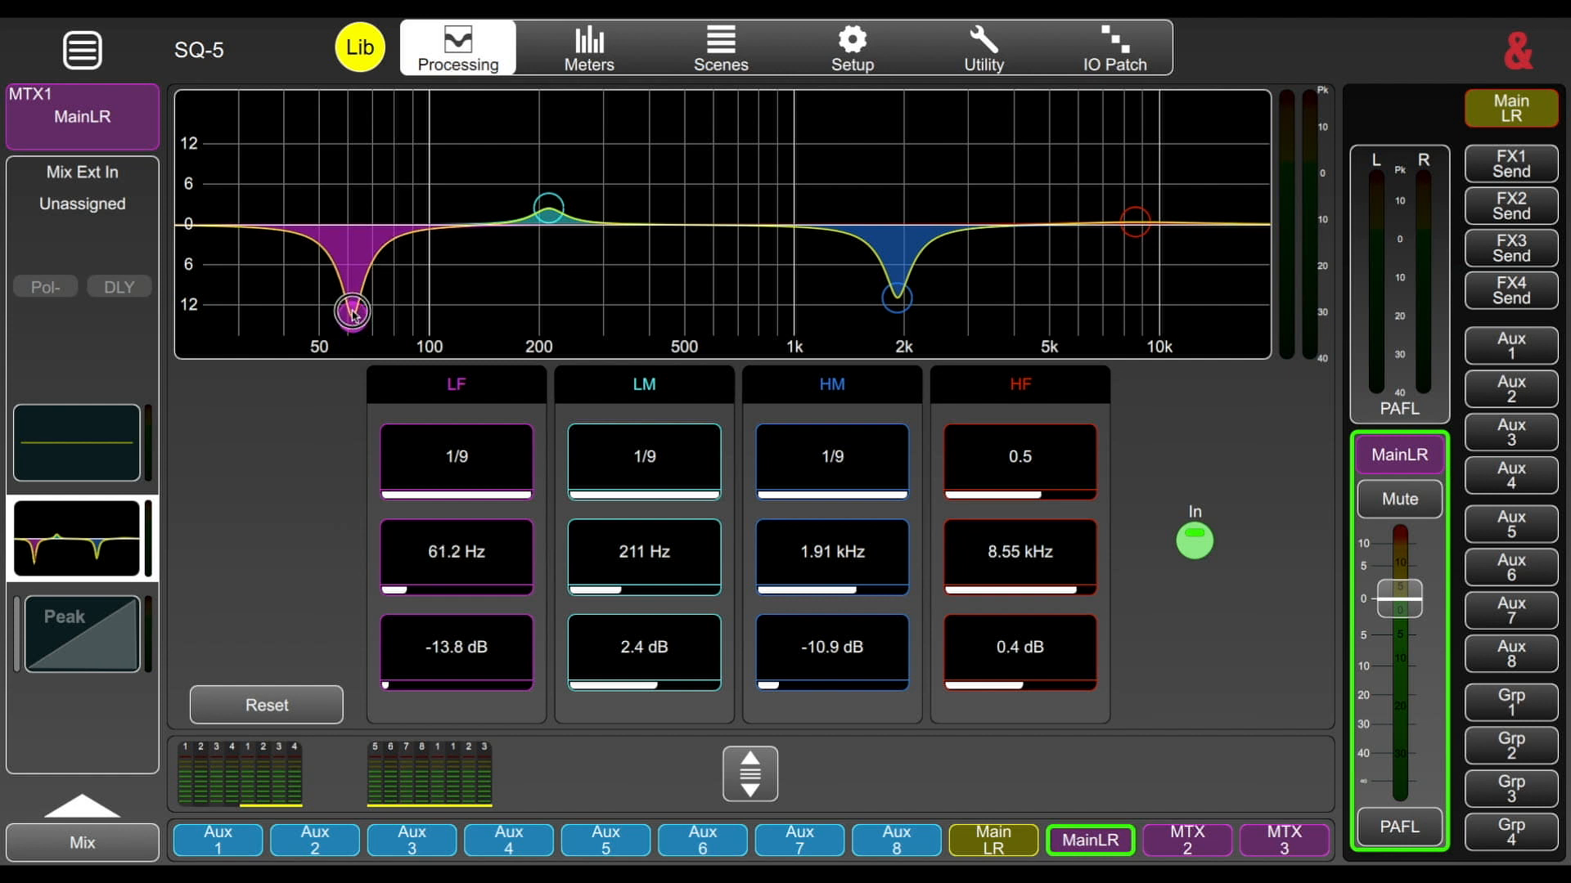
{"action": "left_click_drag", "start_coordinate": [893, 295], "coordinate": [894, 231]}
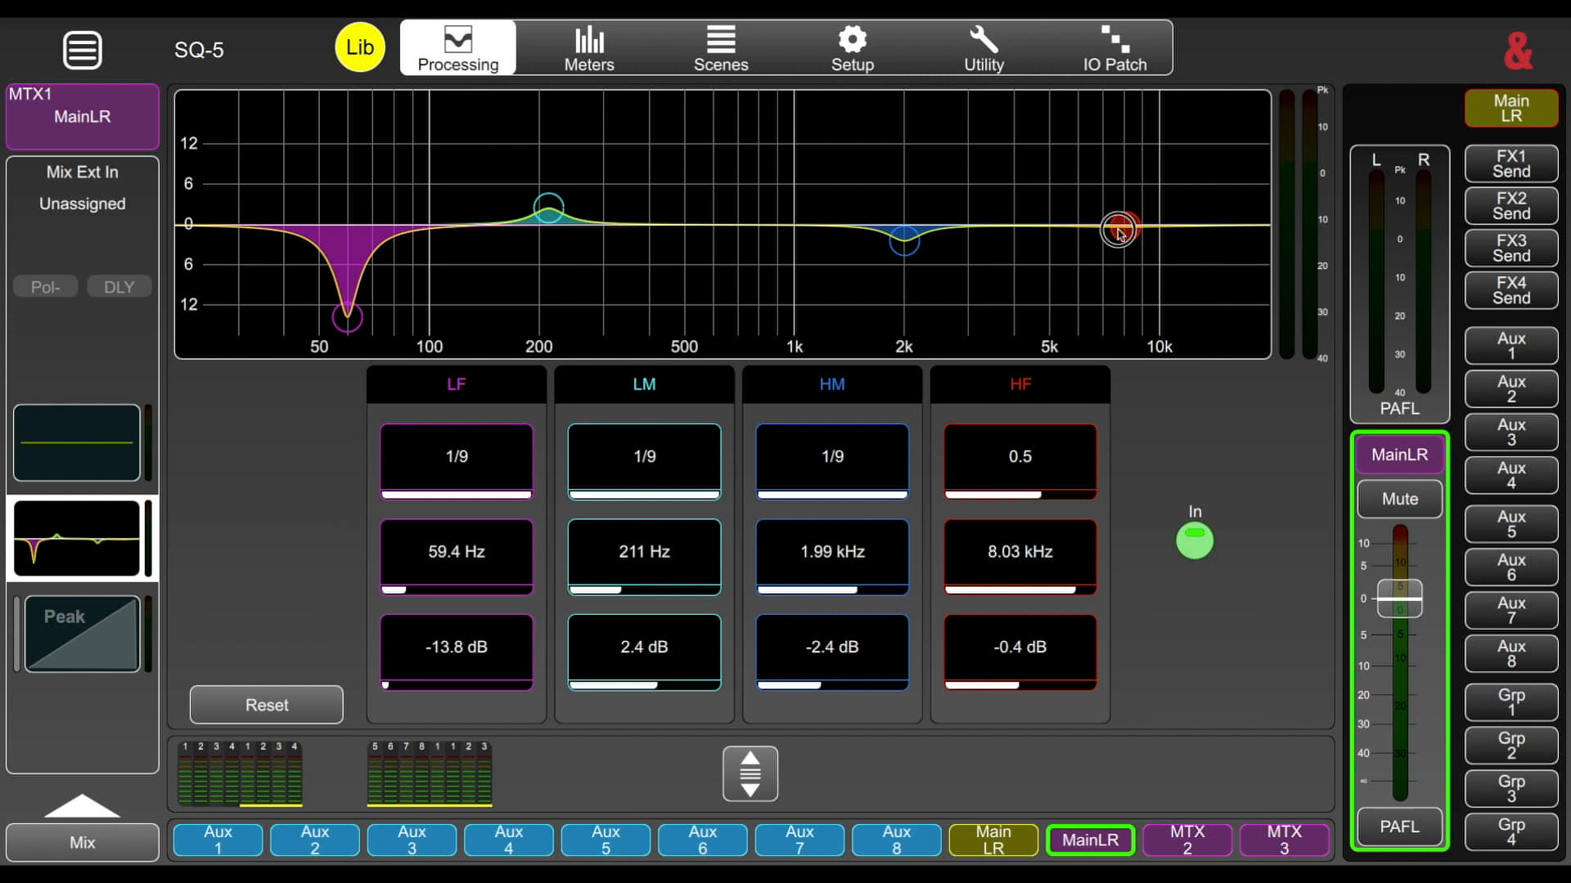
{"action": "left_click_drag", "start_coordinate": [1120, 232], "coordinate": [1044, 213]}
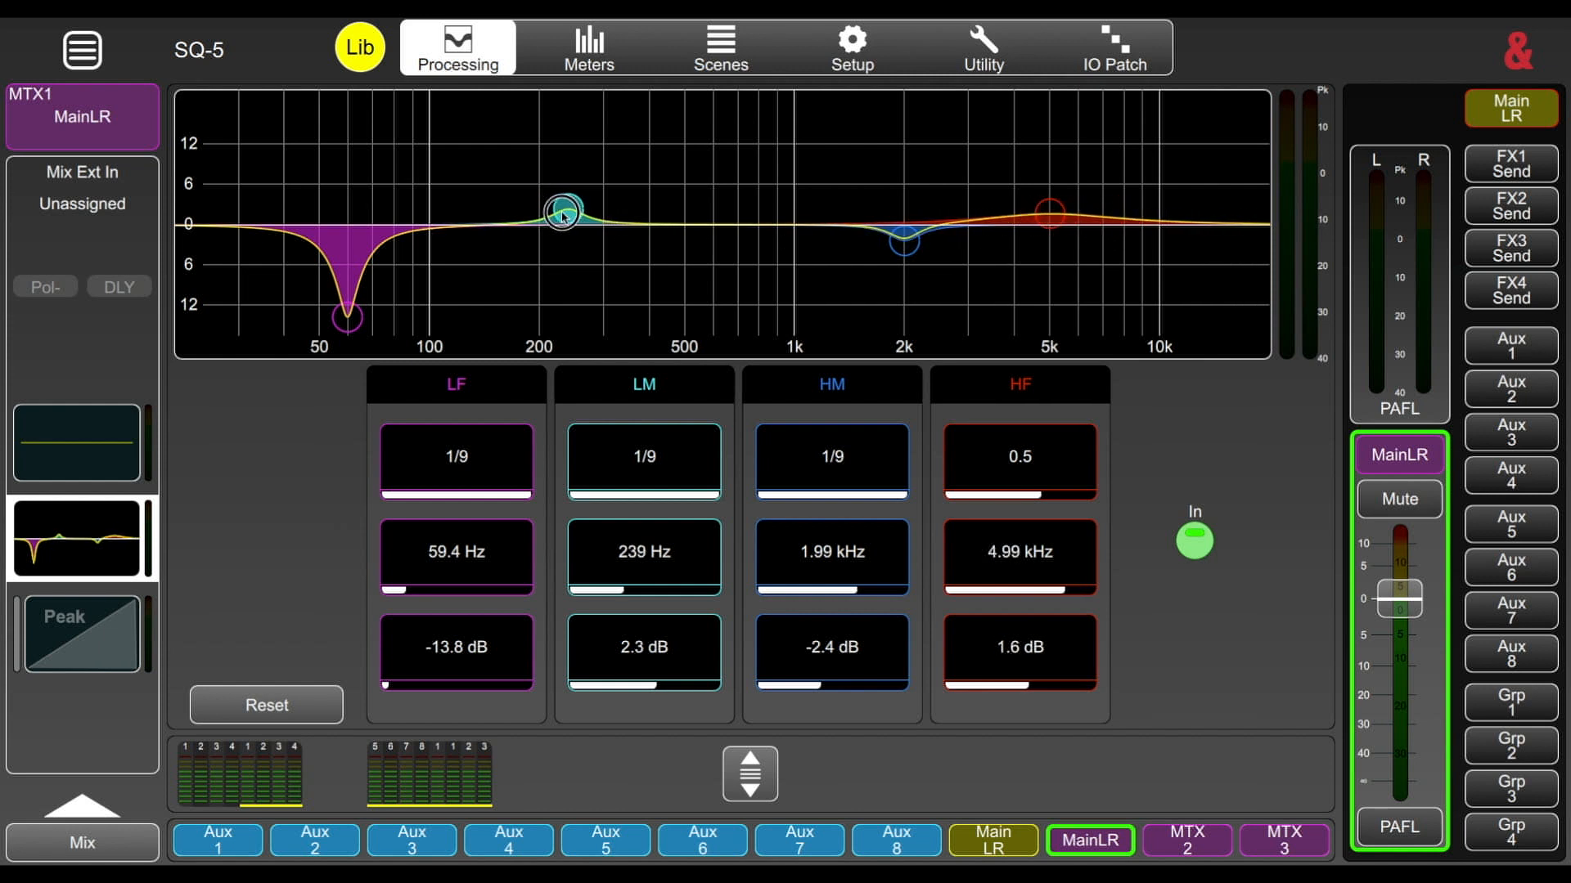
Step: Nudge the low-mid boost toward 205 Hz and rework the low cut near 56 Hz
{"action": "left_click_drag", "start_coordinate": [563, 211], "coordinate": [544, 210]}
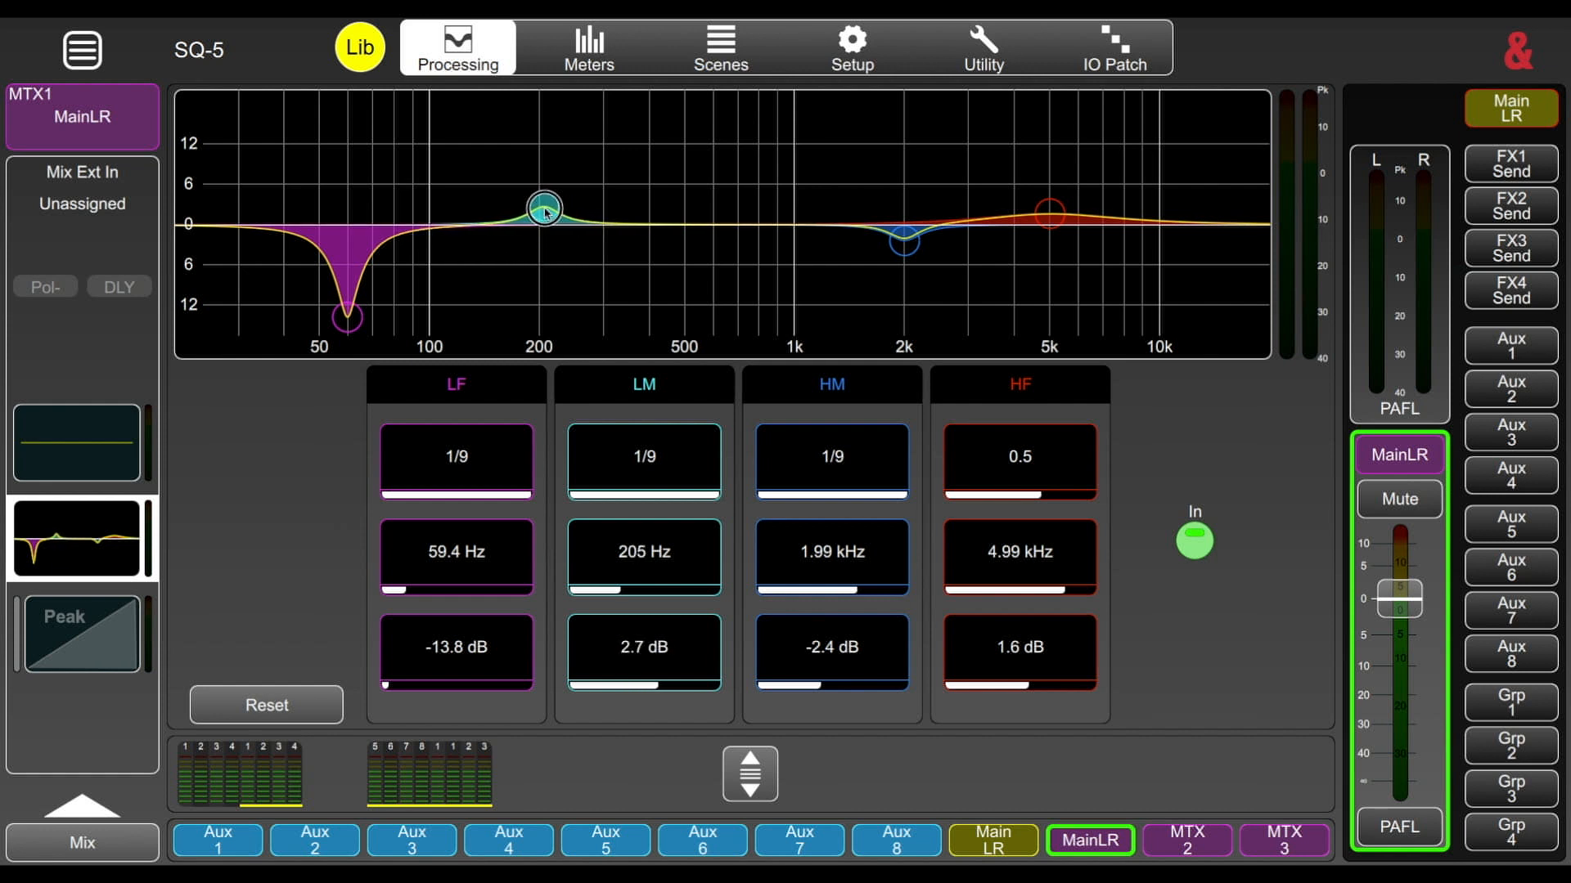
{"action": "left_click_drag", "start_coordinate": [345, 316], "coordinate": [341, 247]}
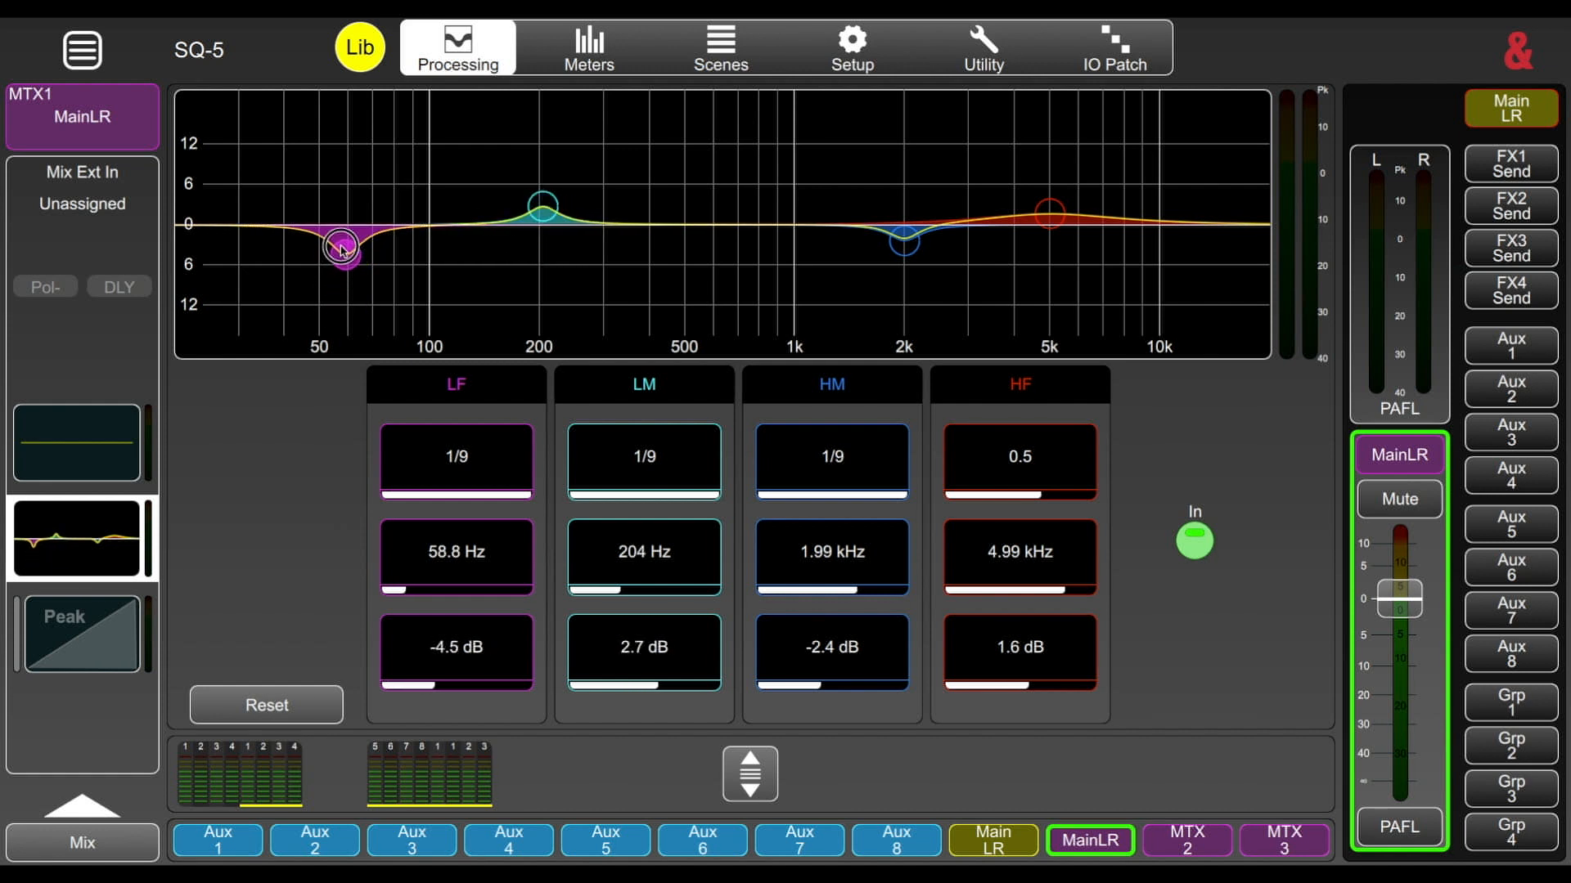
{"action": "left_click_drag", "start_coordinate": [341, 245], "coordinate": [339, 313]}
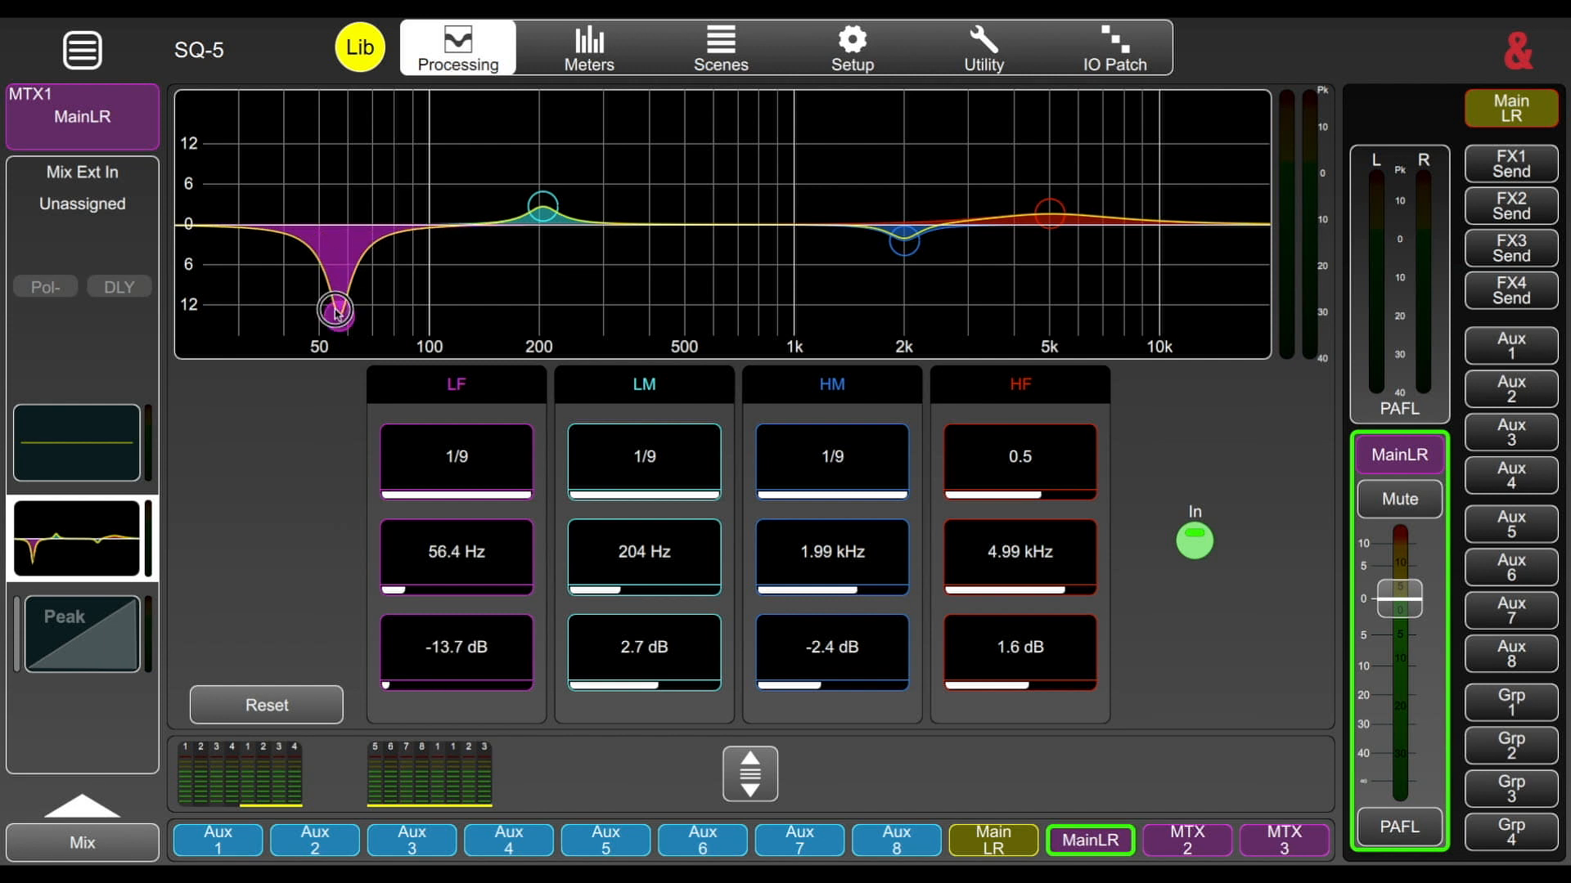
{"action": "left_click_drag", "start_coordinate": [334, 313], "coordinate": [348, 253]}
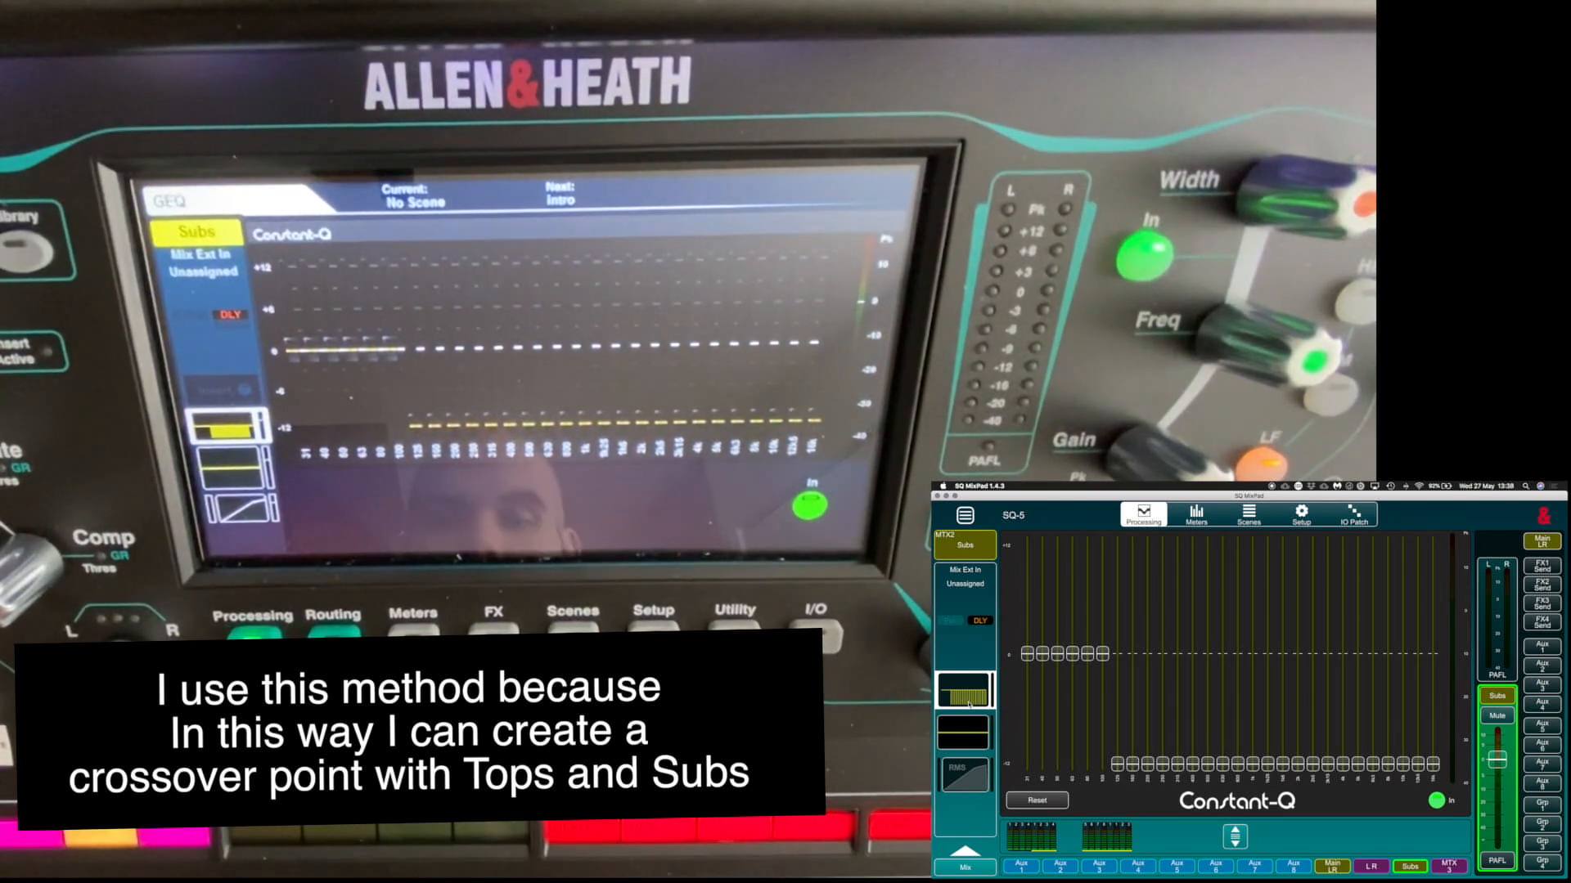
Step: Show the L/R mix's graphic EQ, with 31–100 Hz cut and upper bands flat
{"action": "left_click", "coordinate": [964, 544]}
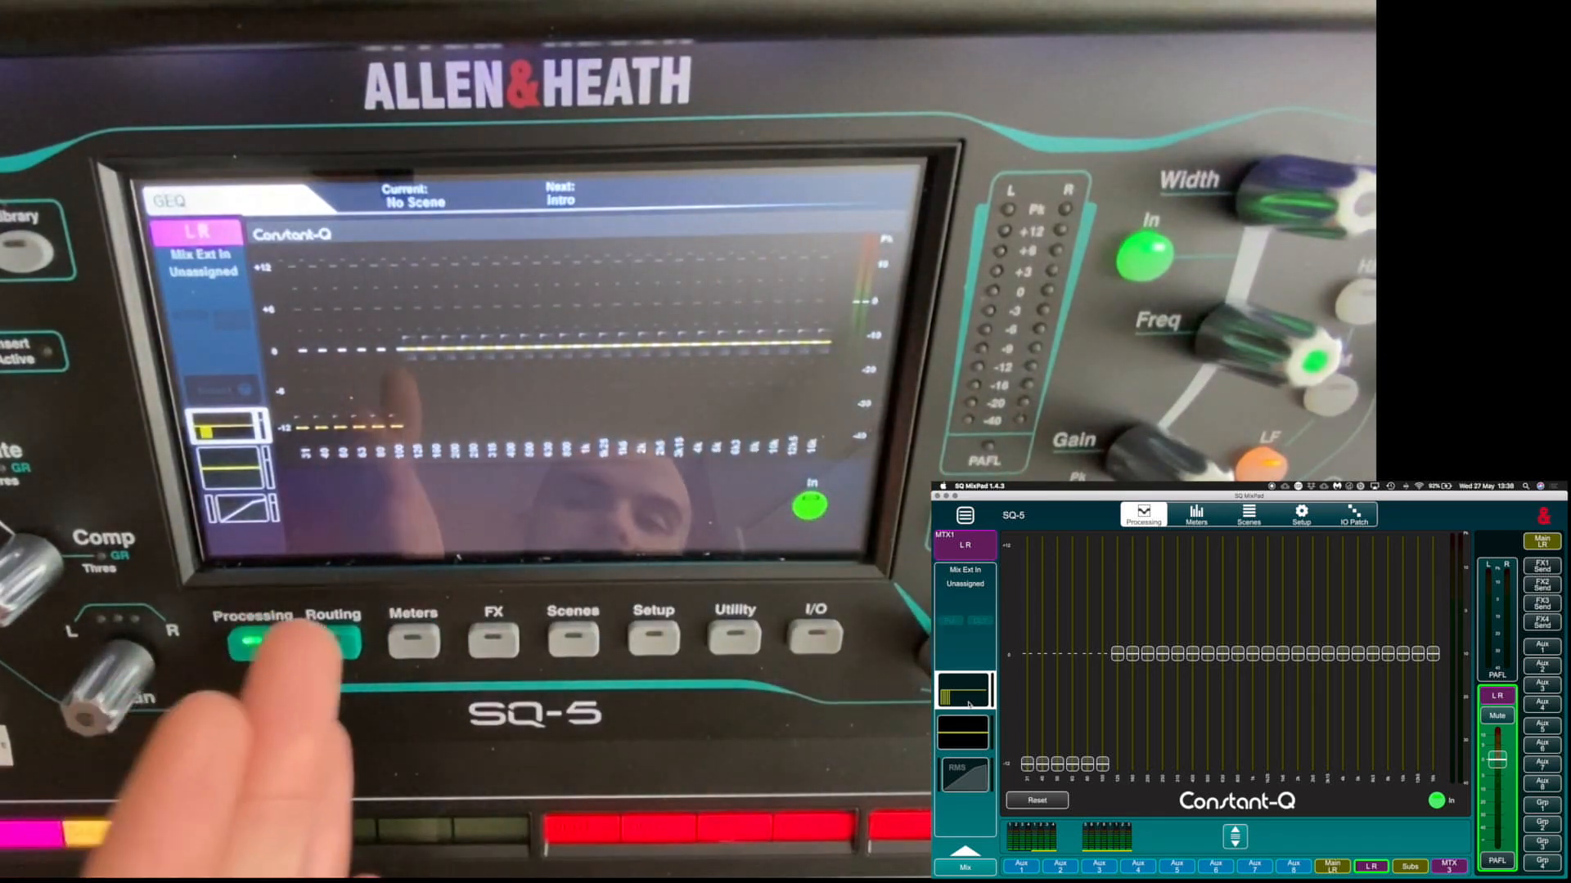
{"action": "left_click", "coordinate": [333, 638]}
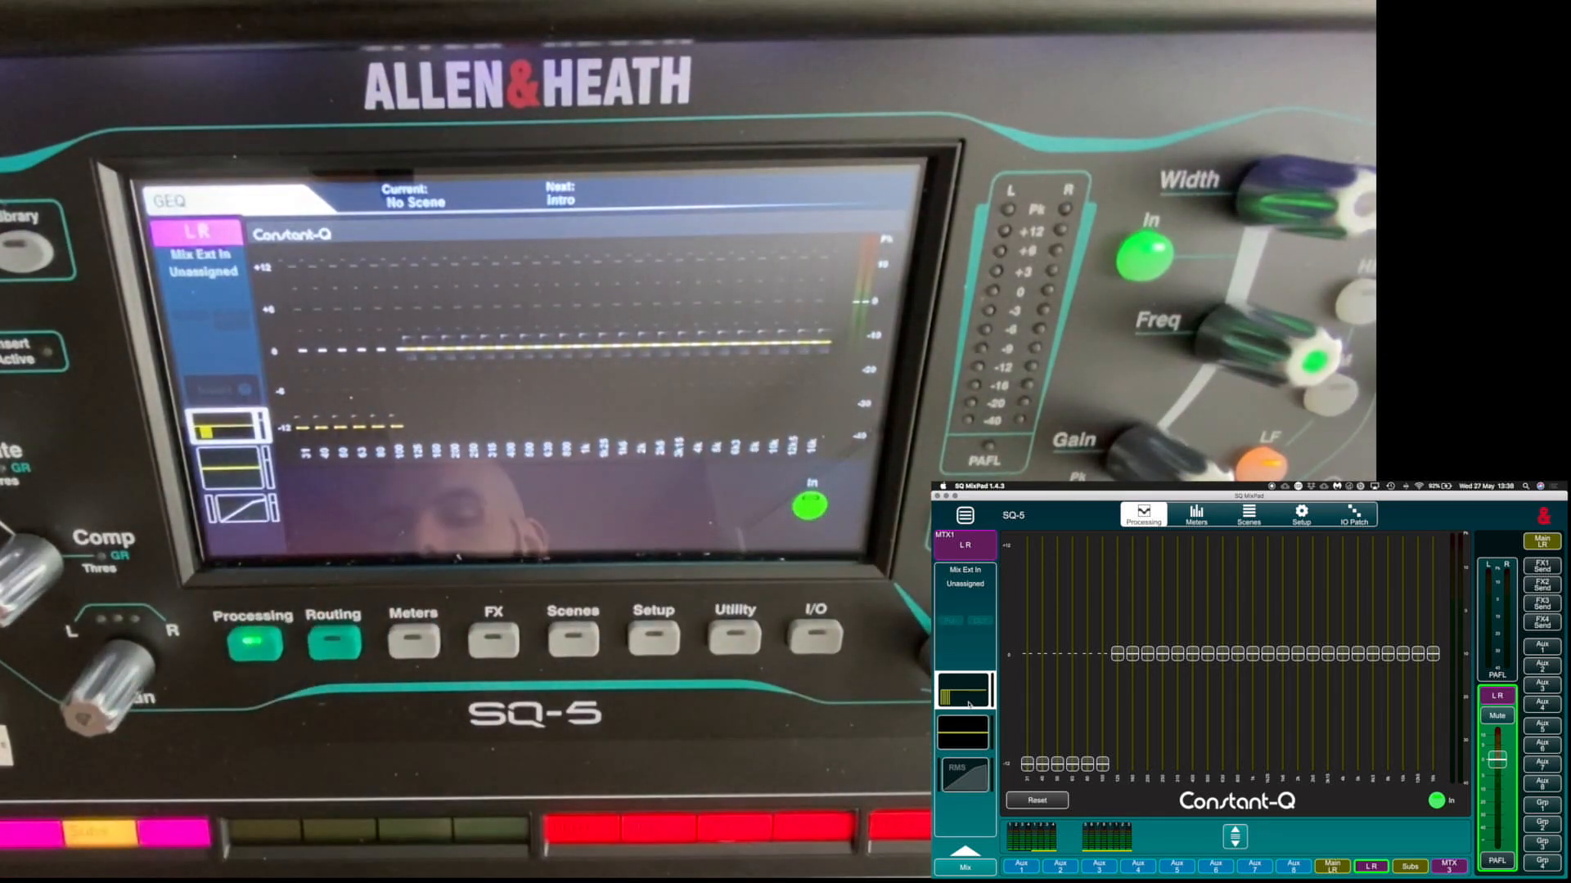